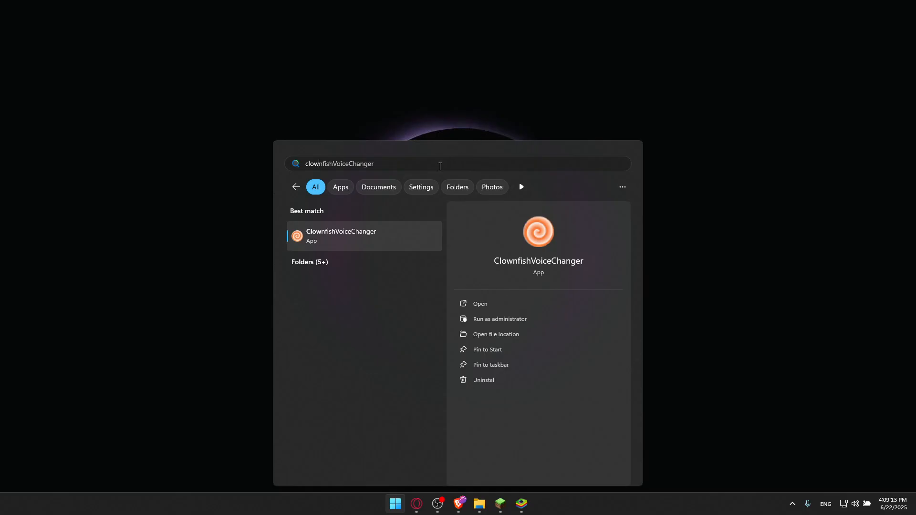
mouse_move(352, 236)
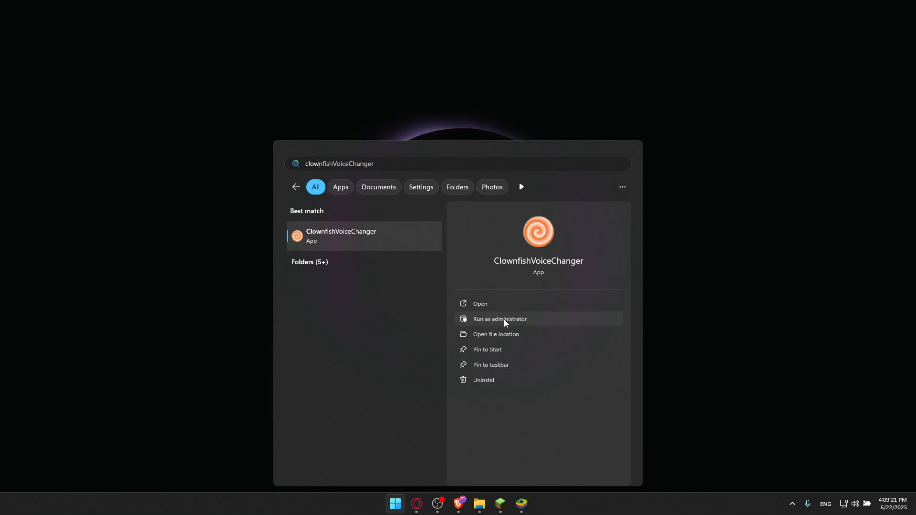
- Launch Clownfish Voice Changer from Start search with administrator rights
click(499, 319)
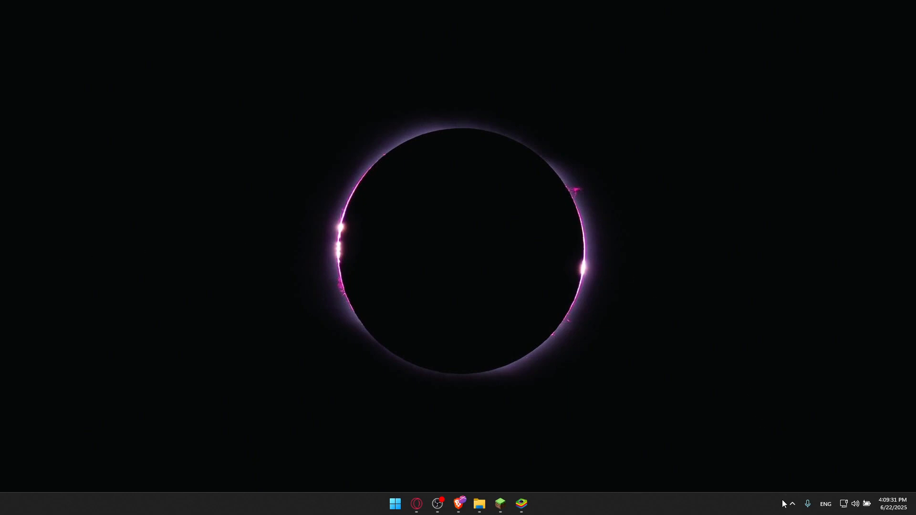
- Reveal the hidden system tray icons to reach the Clownfish icon
click(790, 503)
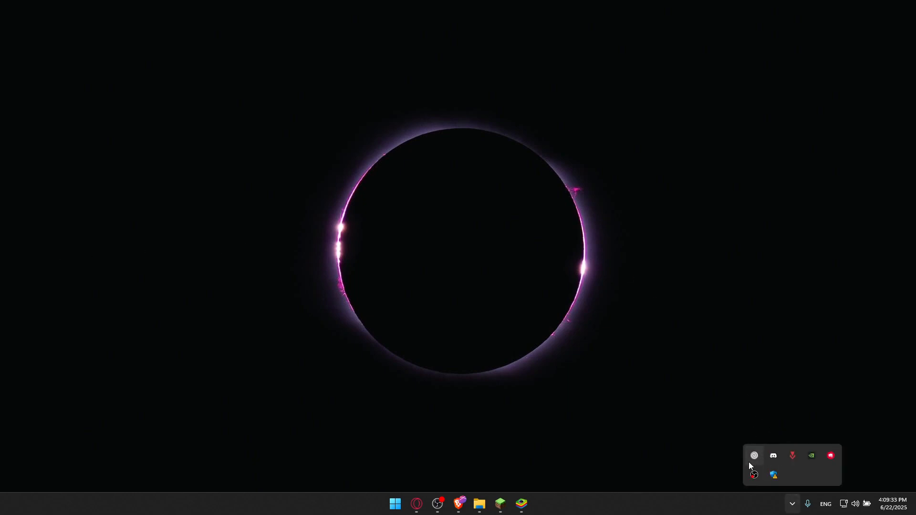
mouse_move(754, 456)
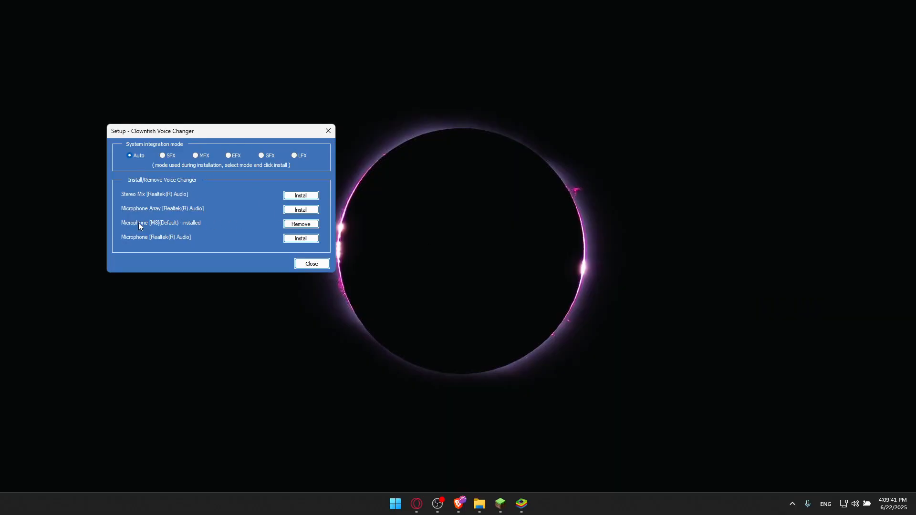
mouse_move(193, 224)
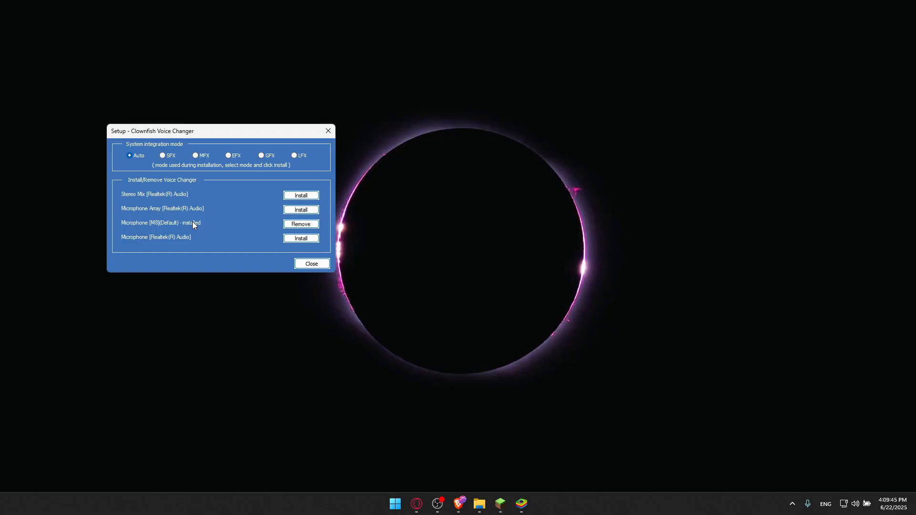
mouse_move(192, 228)
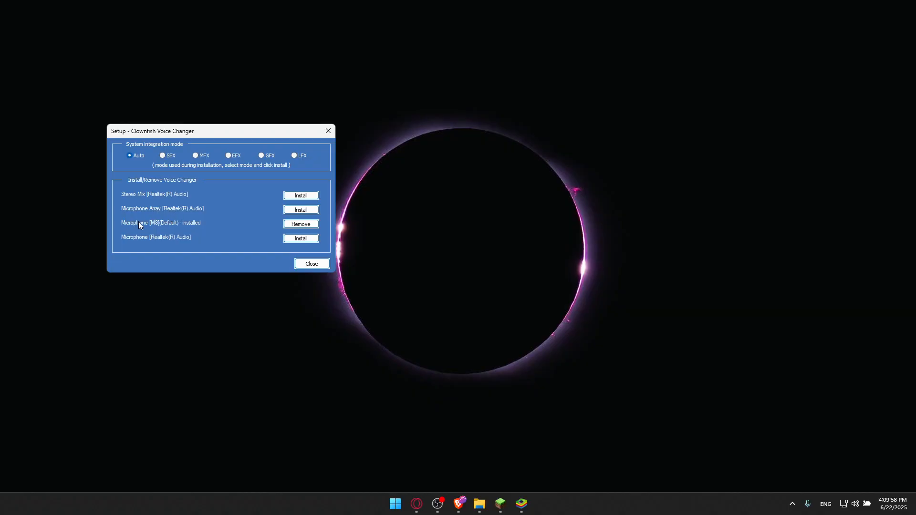
mouse_move(155, 221)
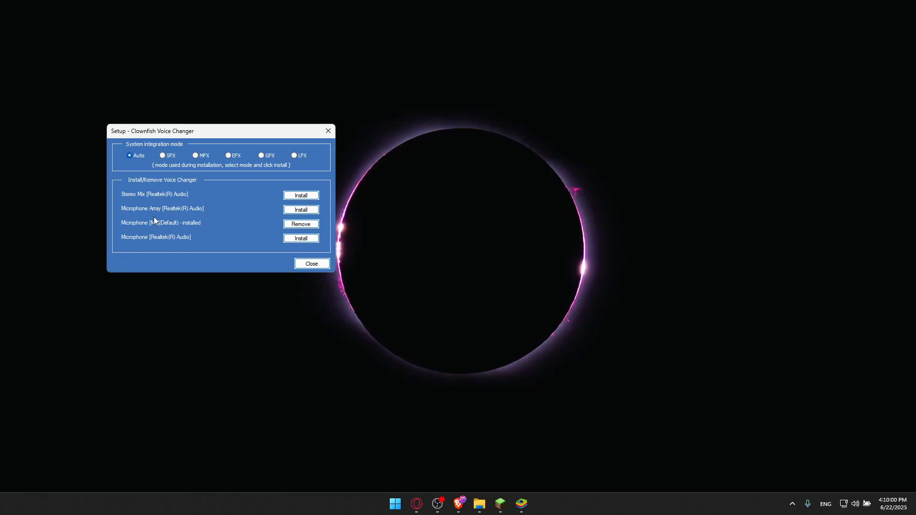
mouse_move(228, 228)
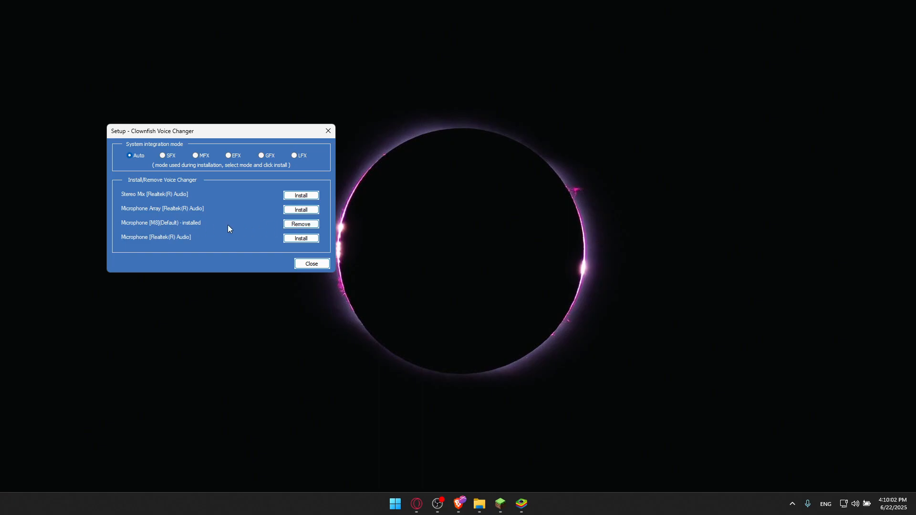
mouse_move(147, 227)
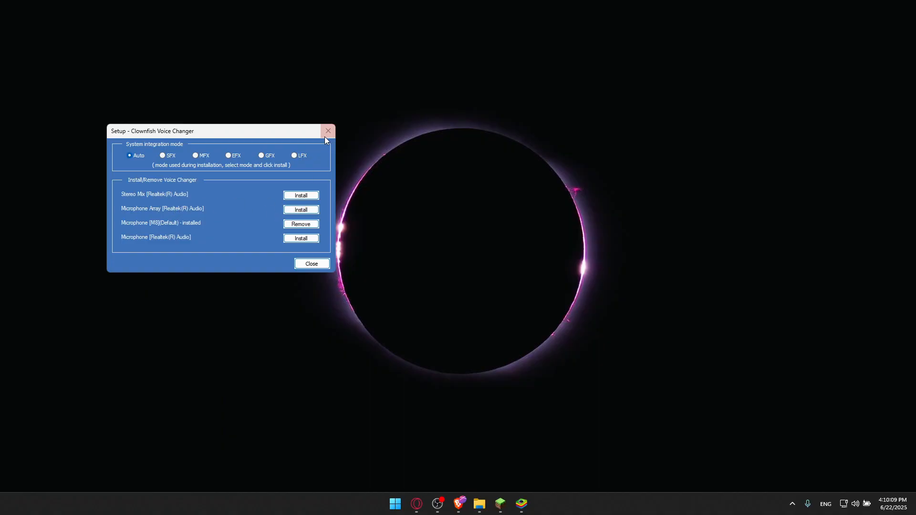
- Close the setup window and apply the Baby pitch voice from the voice changer window
click(327, 130)
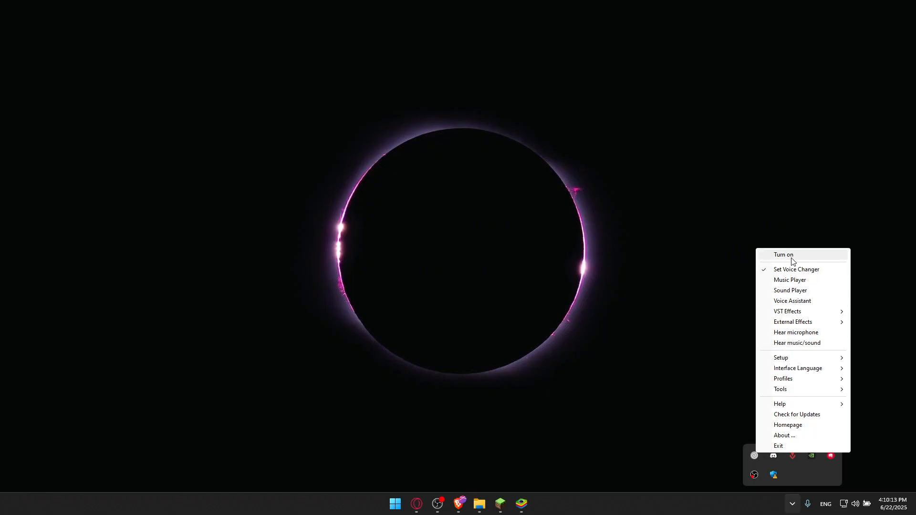
mouse_move(778, 255)
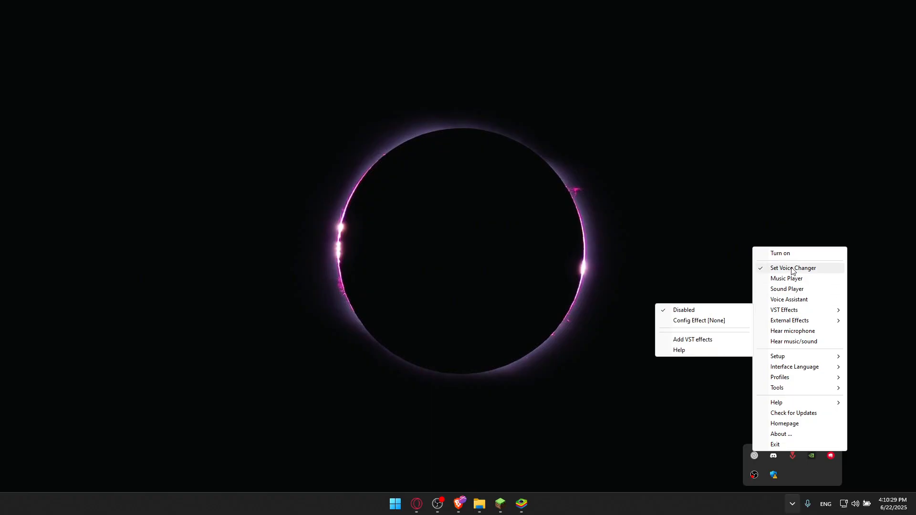
click(793, 267)
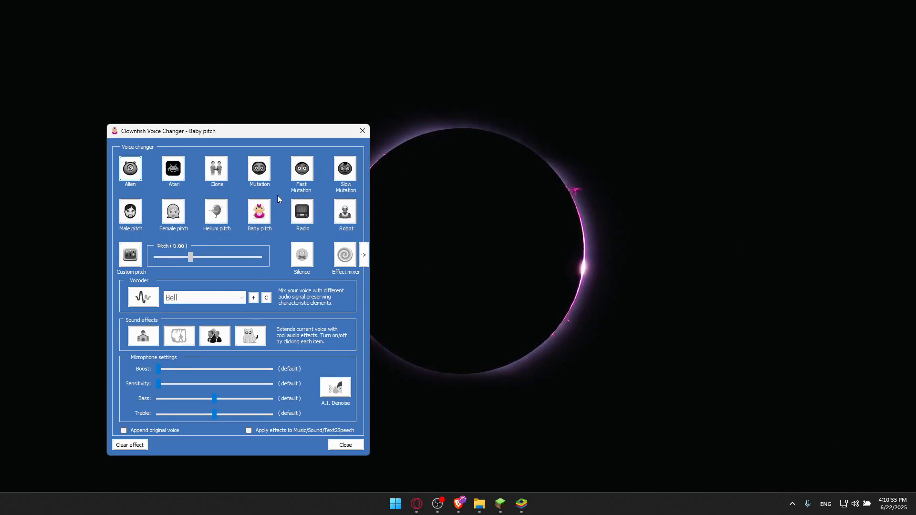
click(363, 255)
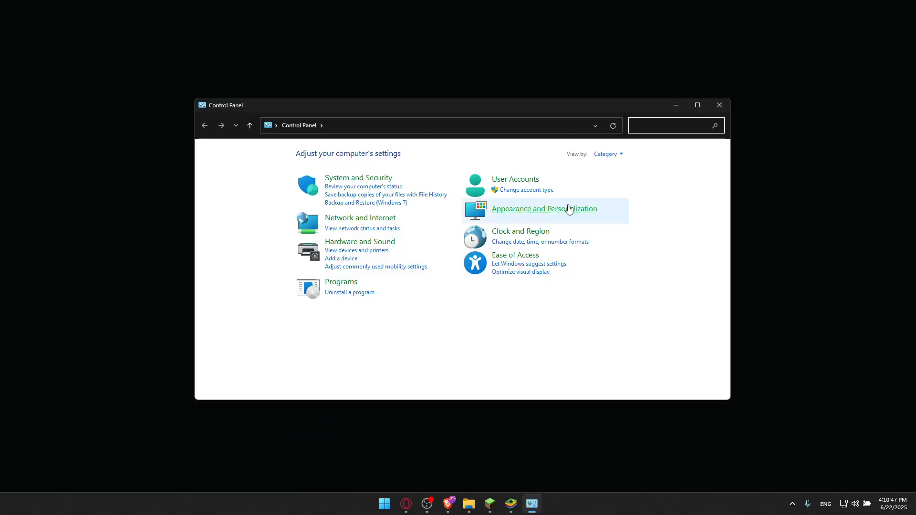
- Search 'sound' in Control Panel and set the microphone as the default recording device
text(sound)
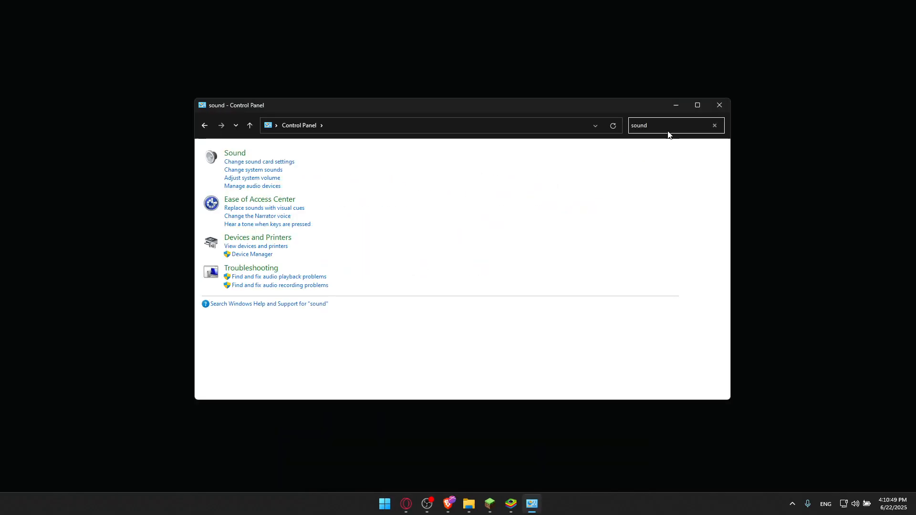
click(234, 152)
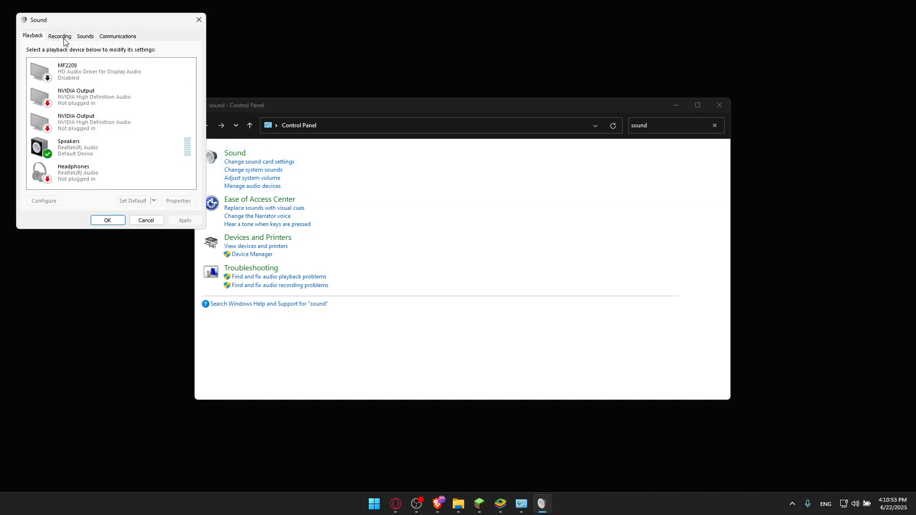
click(59, 36)
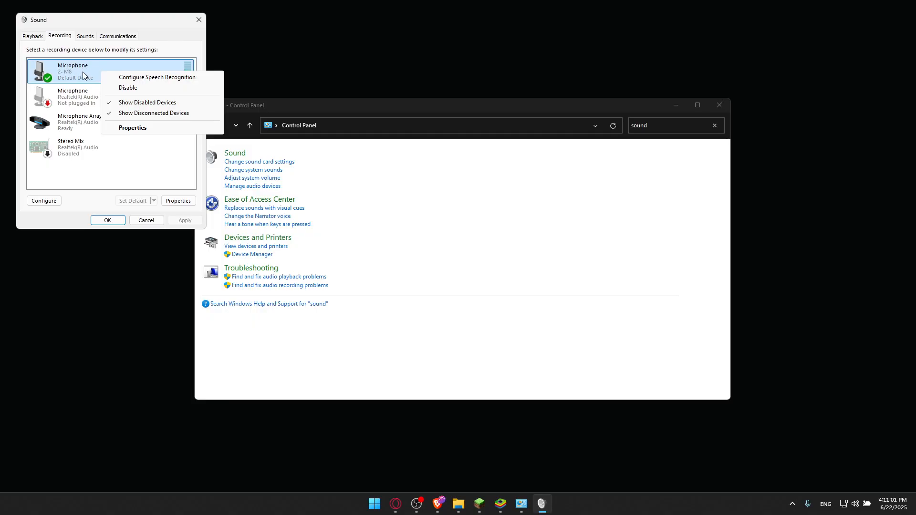
right_click(66, 121)
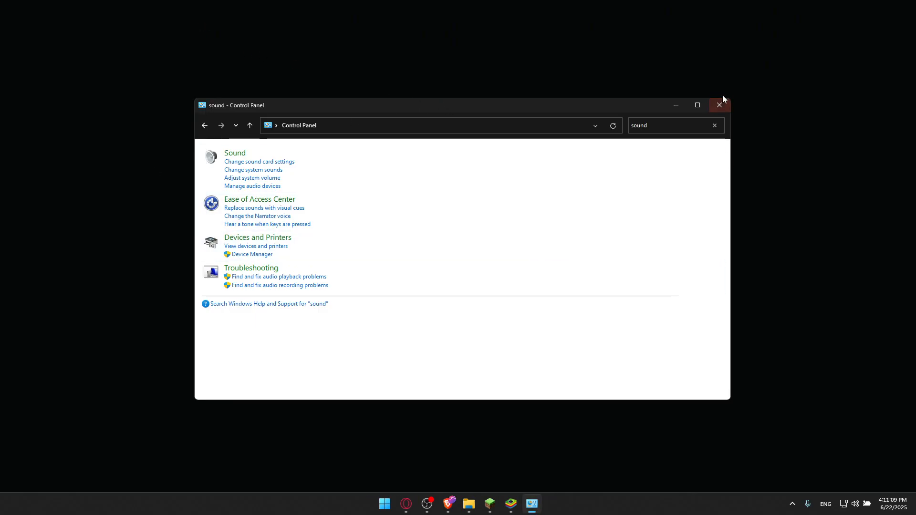
- Close Control Panel and search the Installed apps list for 'clown'
click(719, 105)
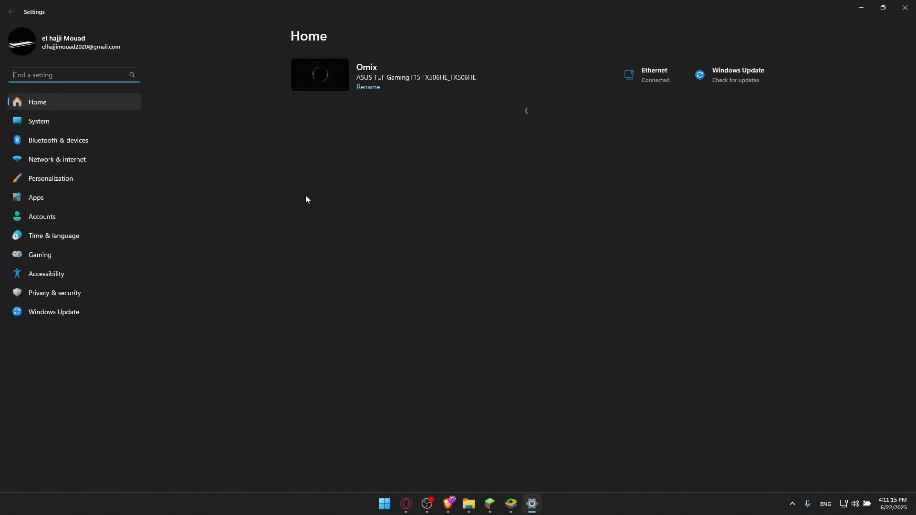
click(36, 198)
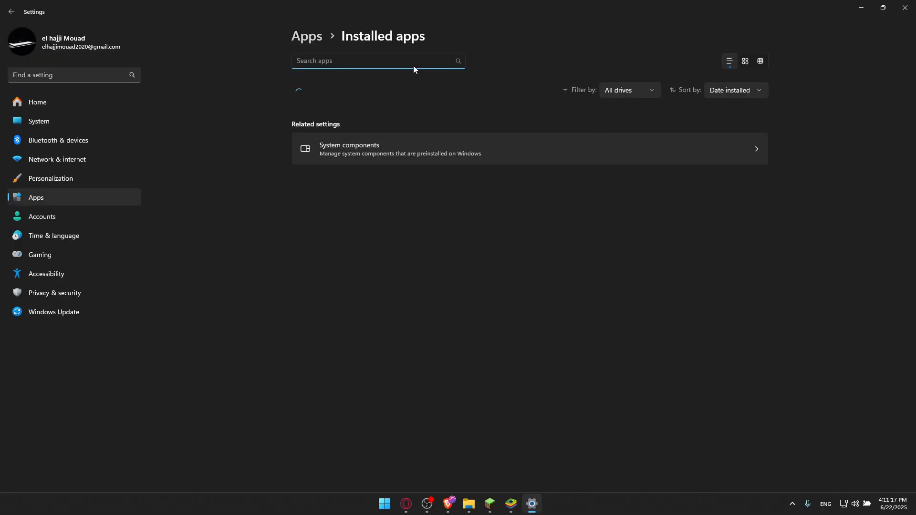
text(clown)
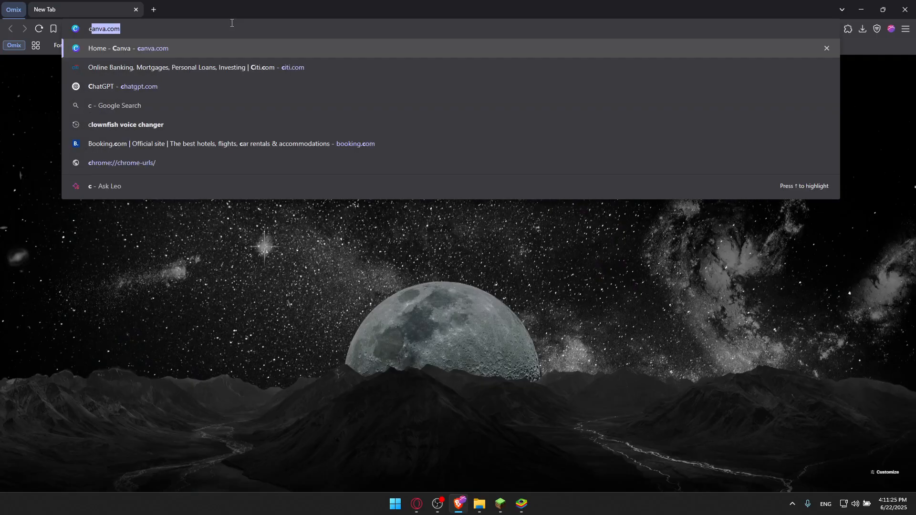
- Reach the clownfishvoicechanger.net download page for version 1.91 via a web search
click(126, 124)
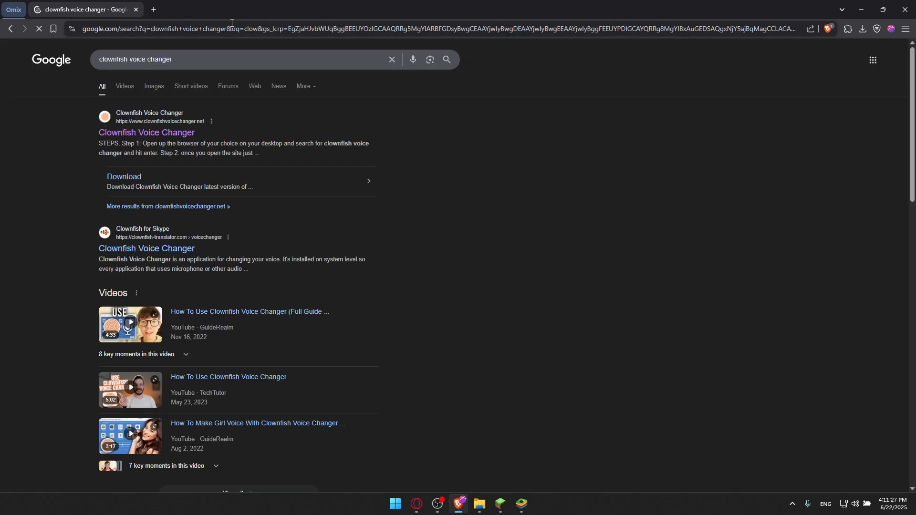
click(146, 132)
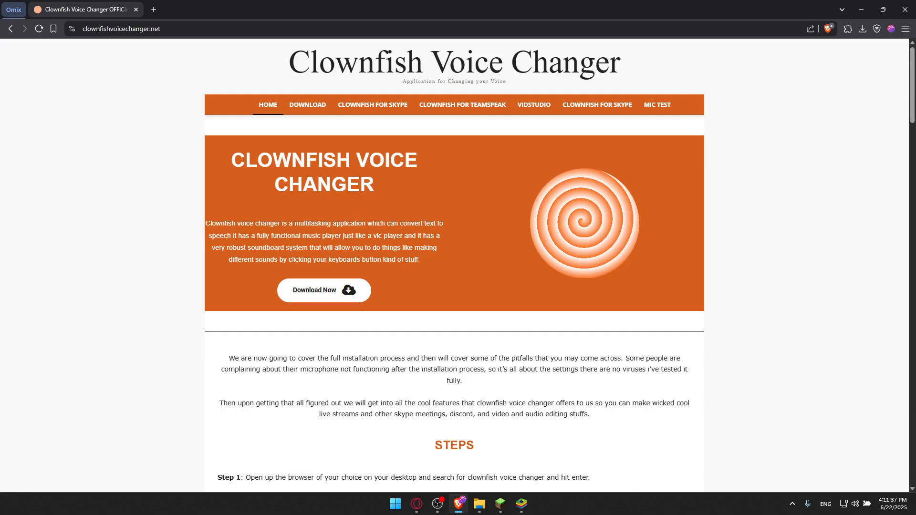
click(308, 105)
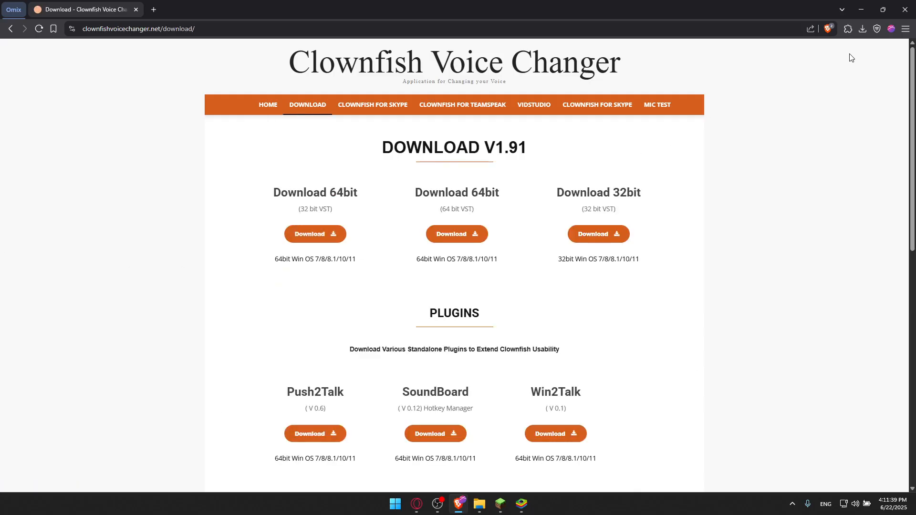